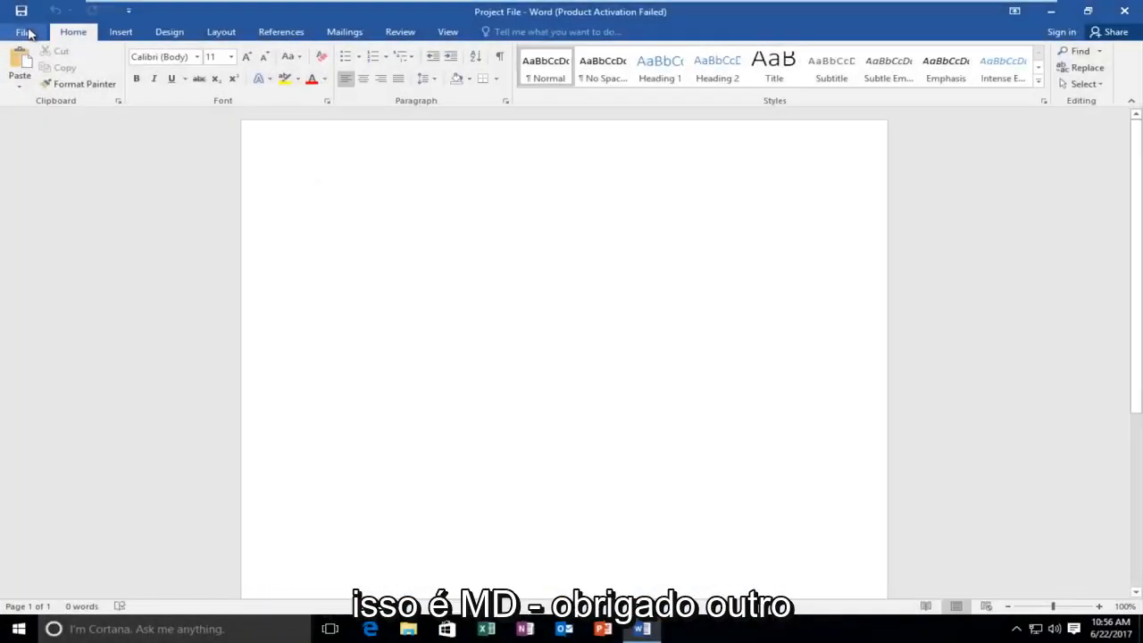
# In File > Info, enter Steve as a new author, which Check Names cannot match to a contact
pyautogui.click(316, 193)
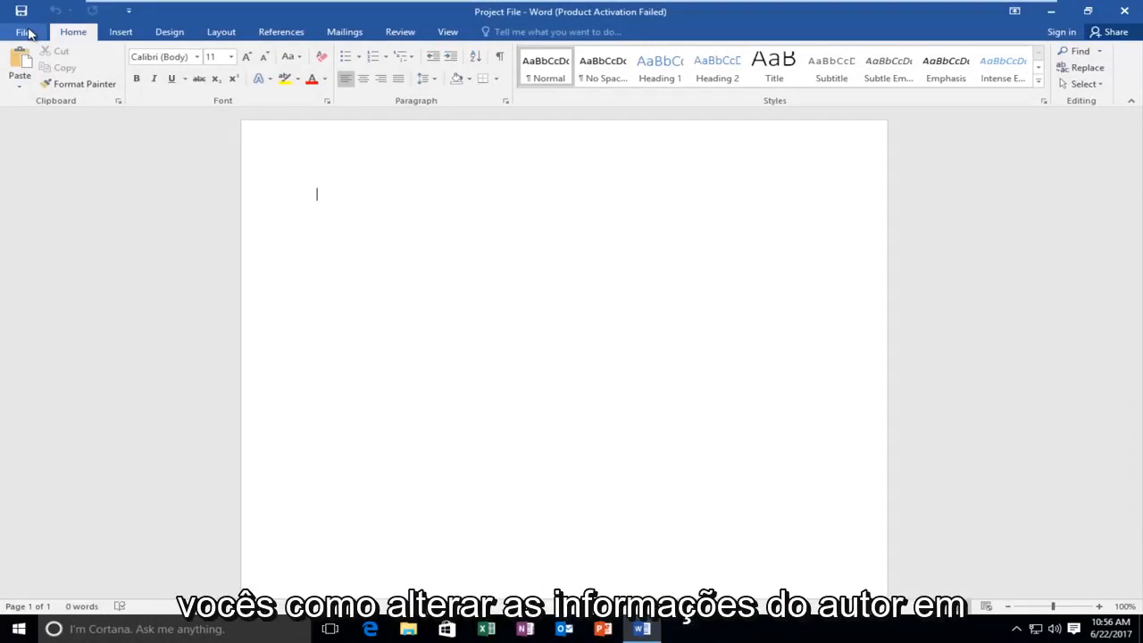
pyautogui.moveTo(132, 106)
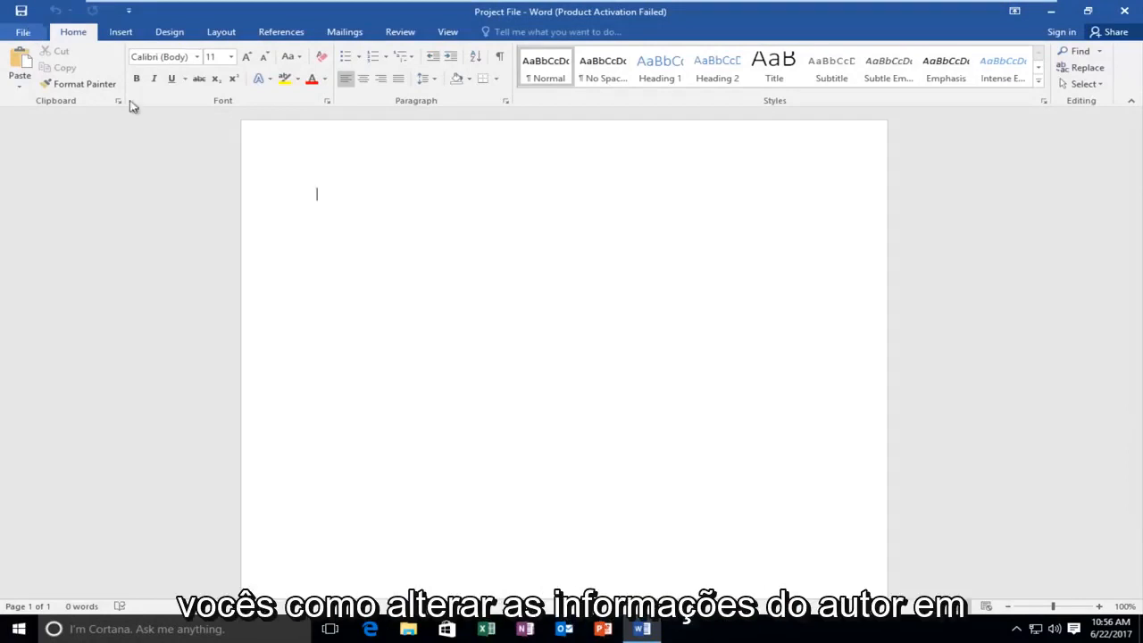
pyautogui.moveTo(207, 188)
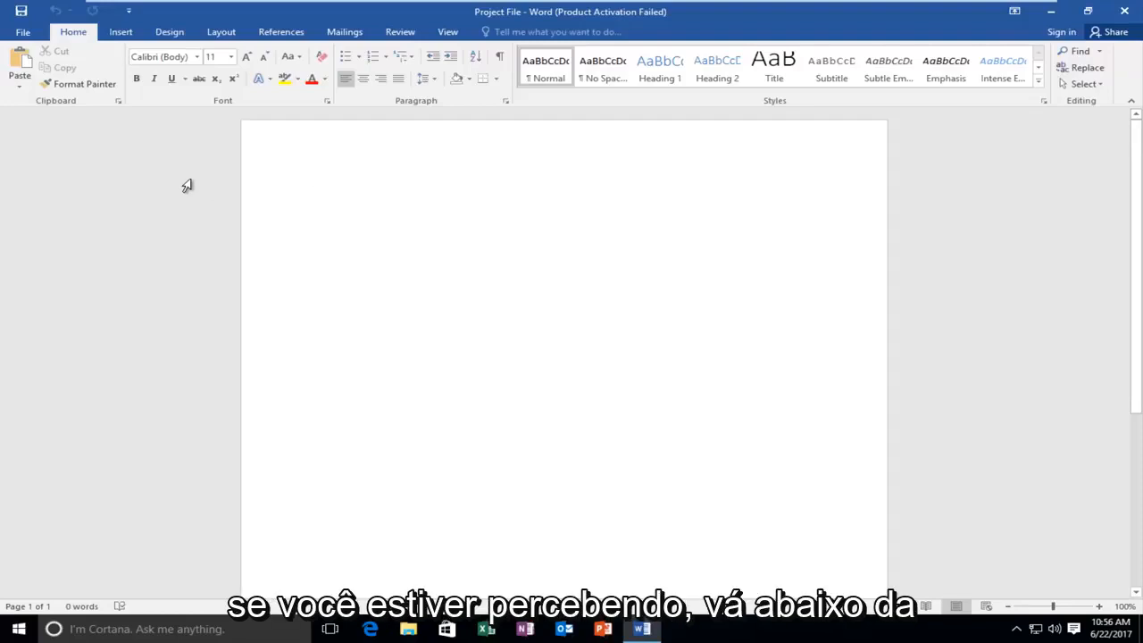
pyautogui.click(22, 32)
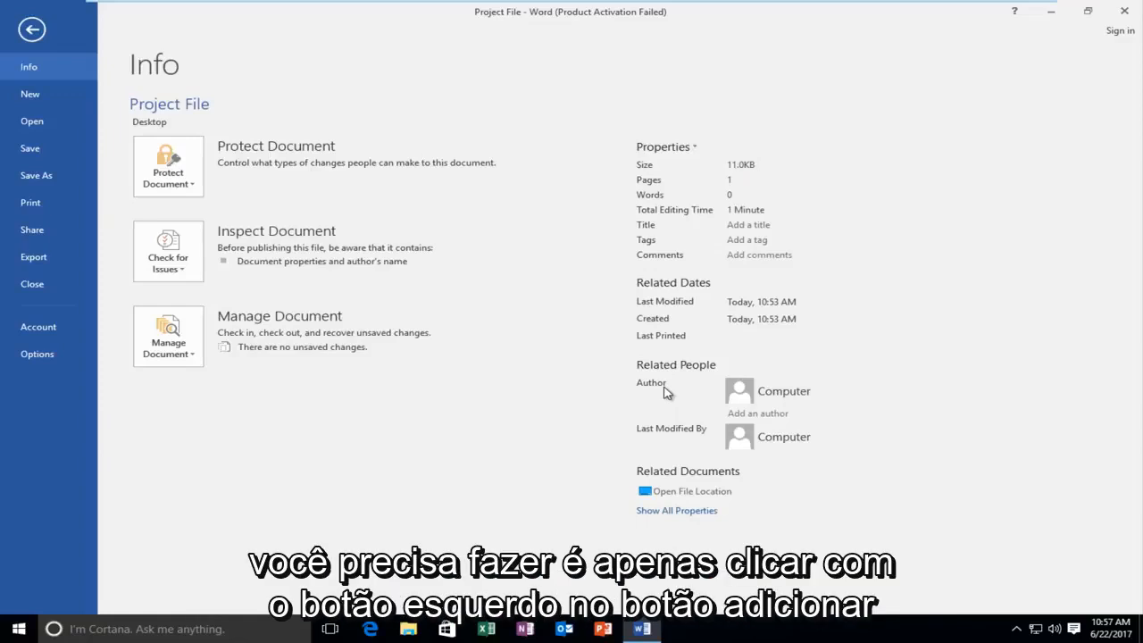
pyautogui.click(757, 413)
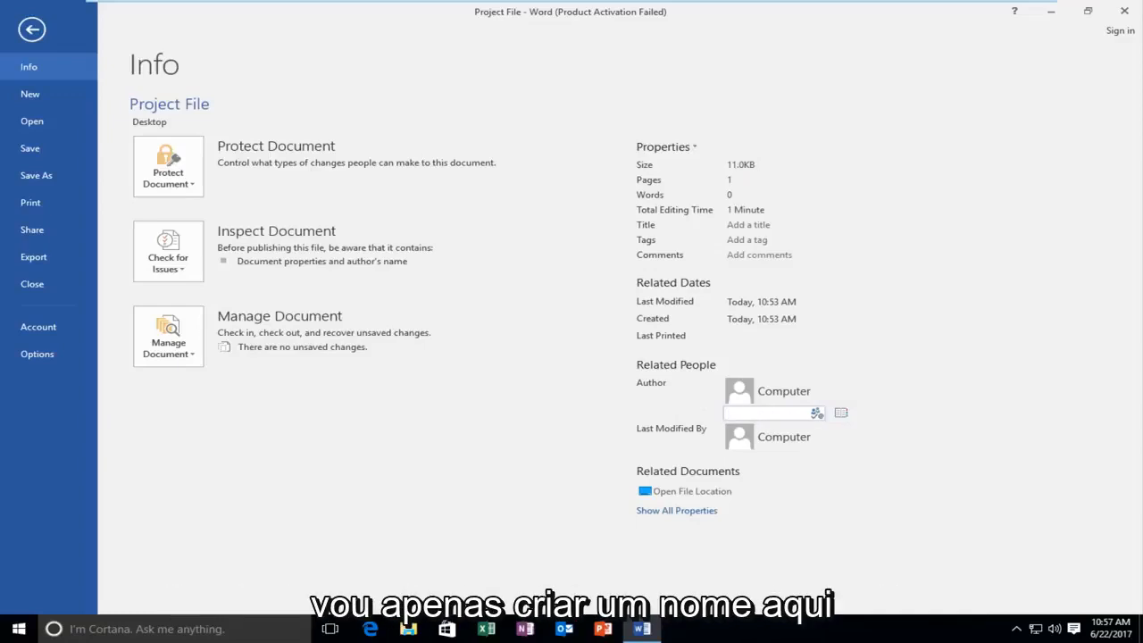
pyautogui.write('Steve')
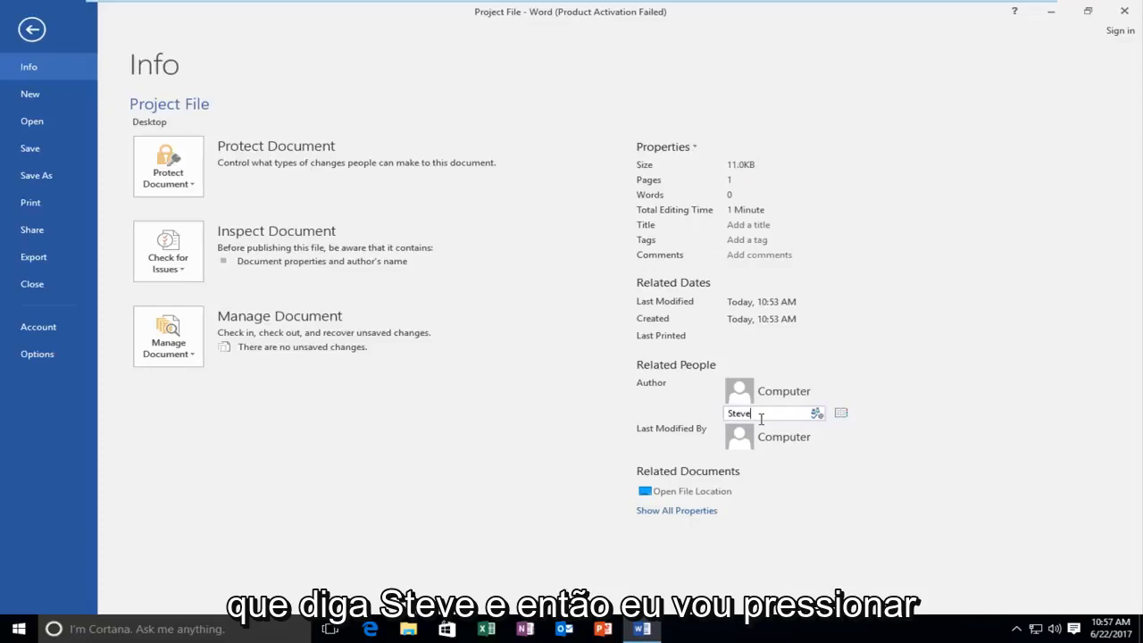
pyautogui.moveTo(868, 398)
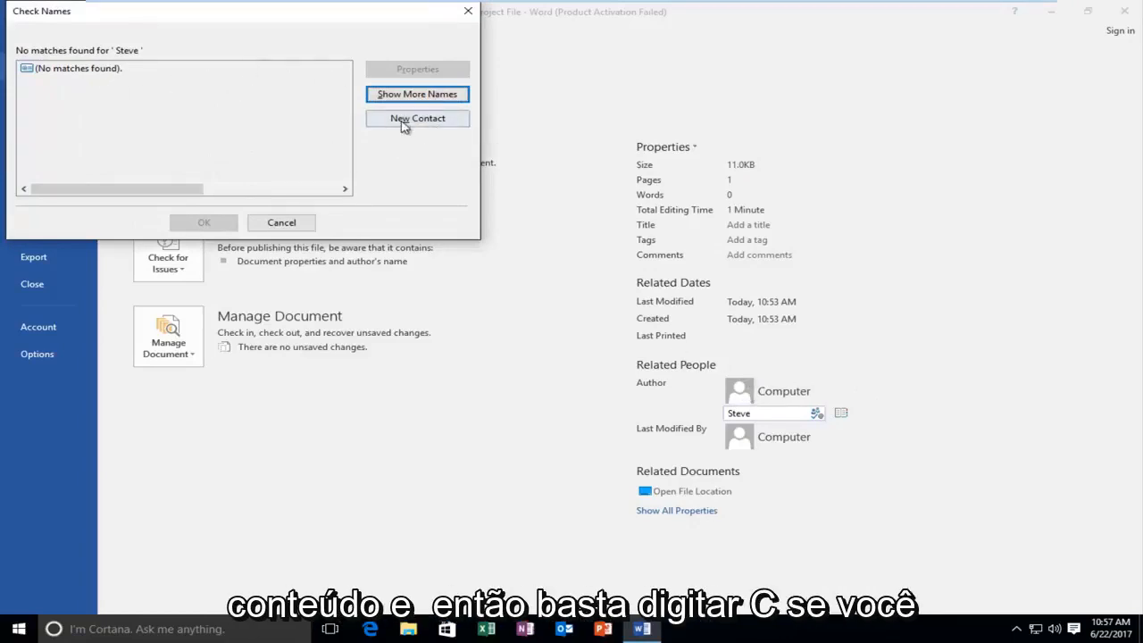
# Save a new contact with first name Steve, adding him as a second author
pyautogui.click(418, 118)
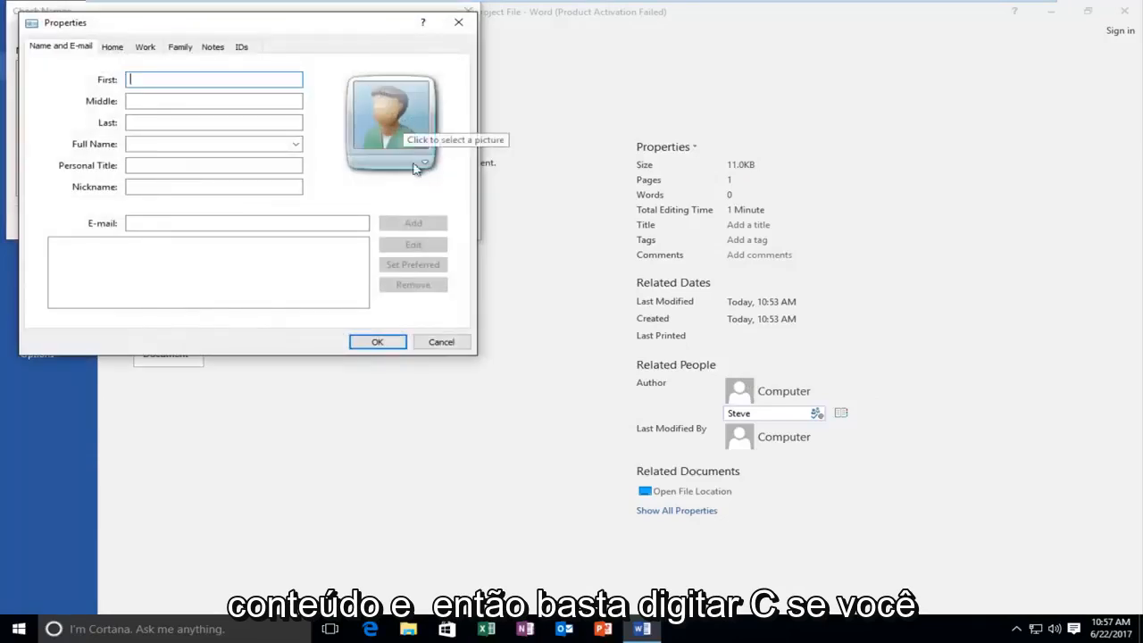
pyautogui.write('Stev')
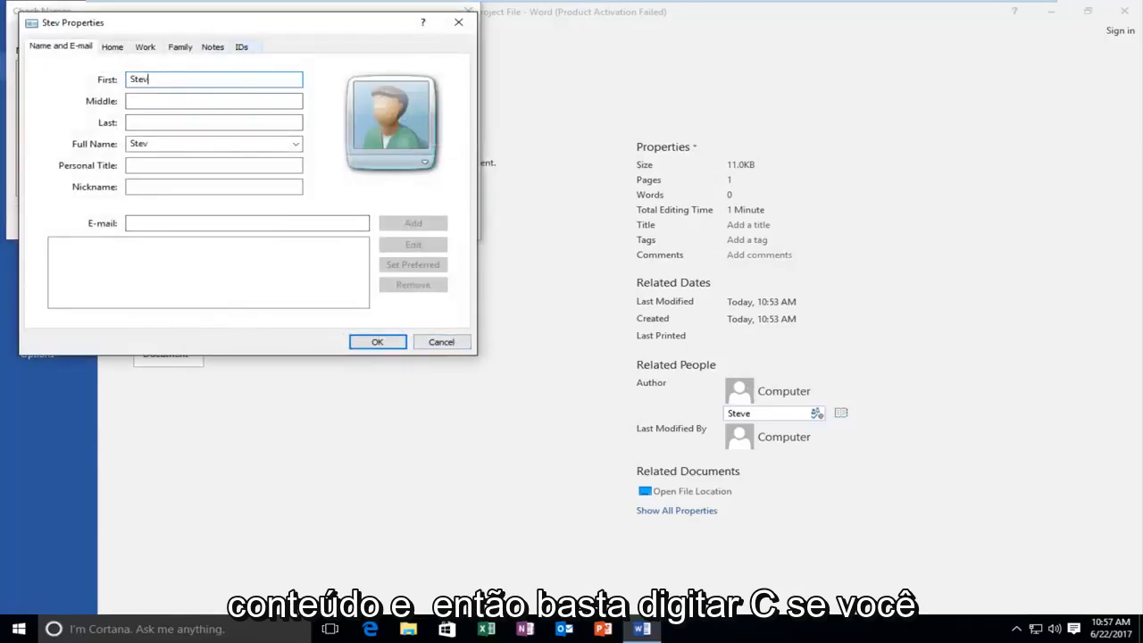
pyautogui.write('e')
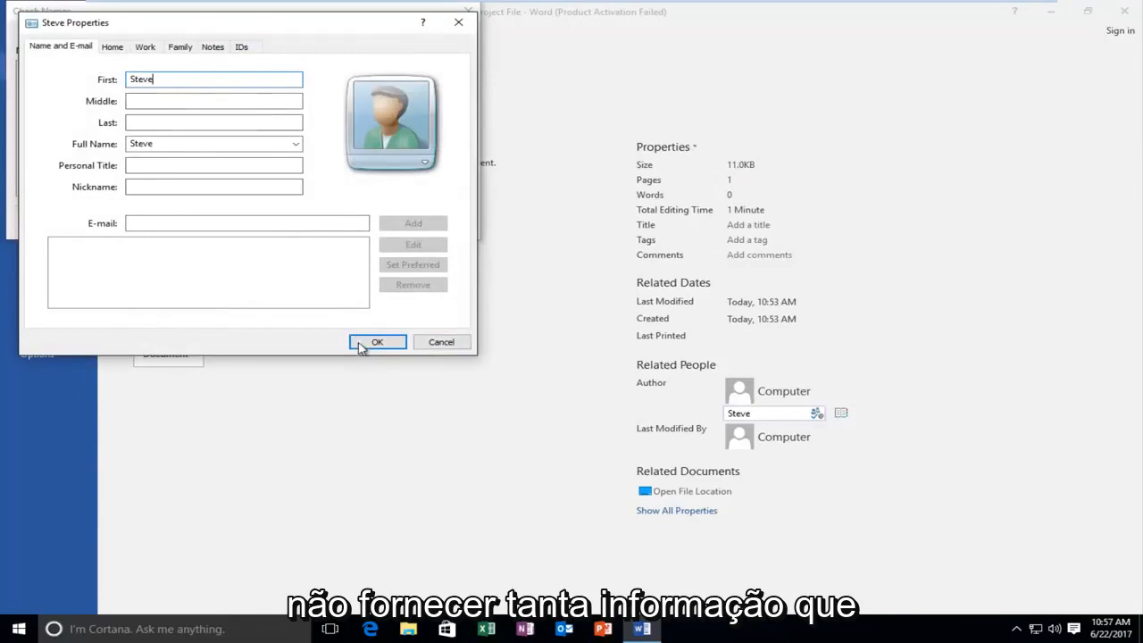
pyautogui.click(377, 343)
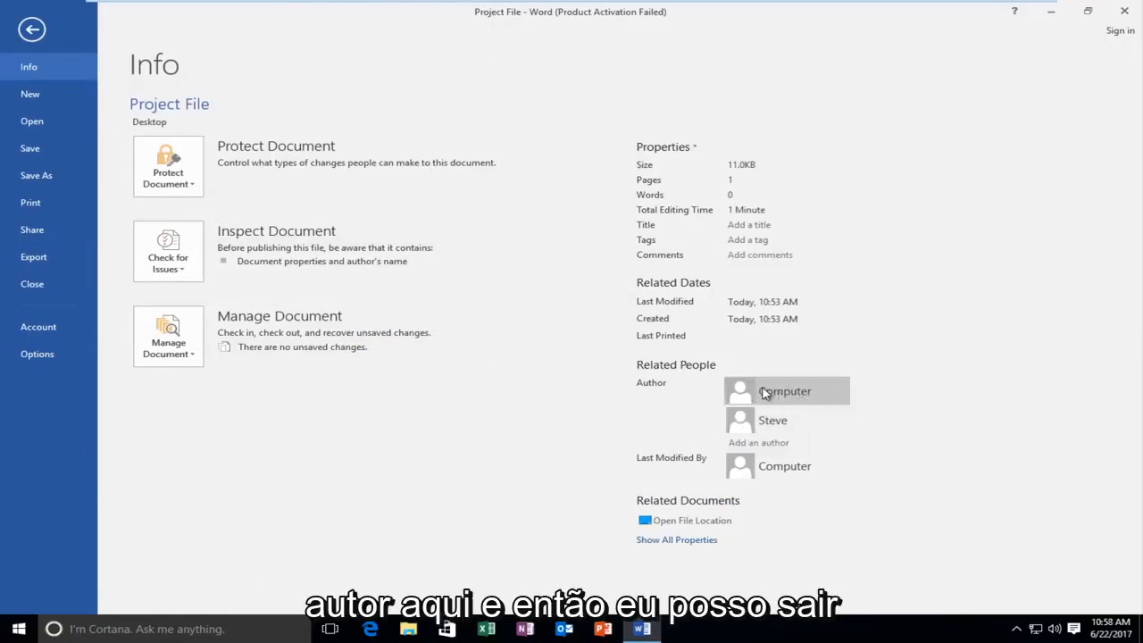
# Remove the Computer author so Steve is the document's sole author
pyautogui.rightClick(786, 391)
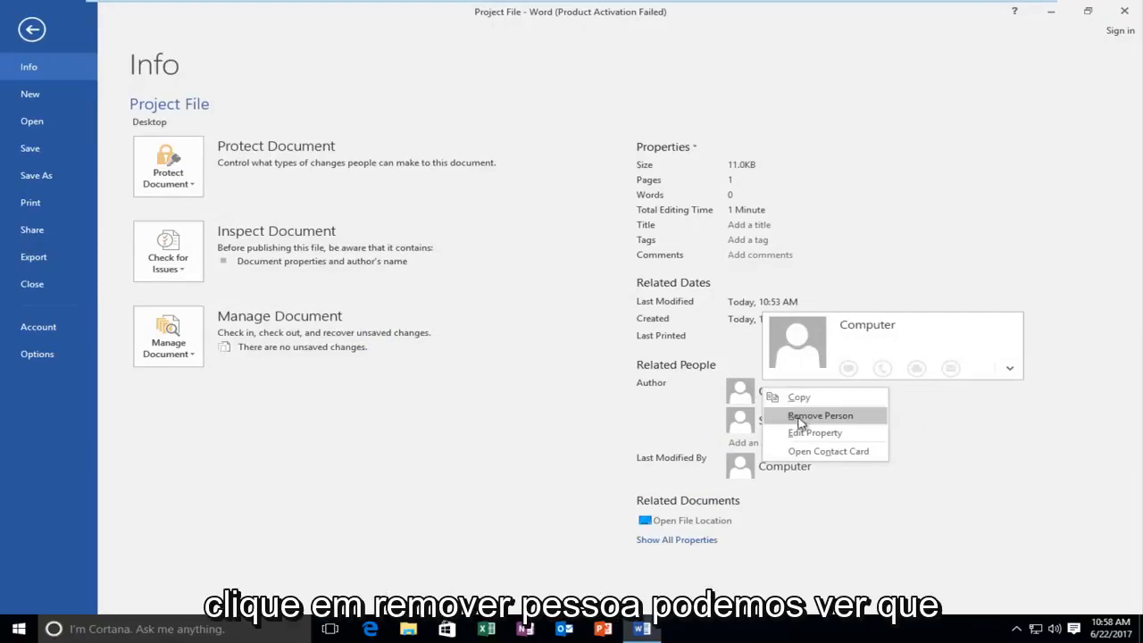
pyautogui.click(820, 414)
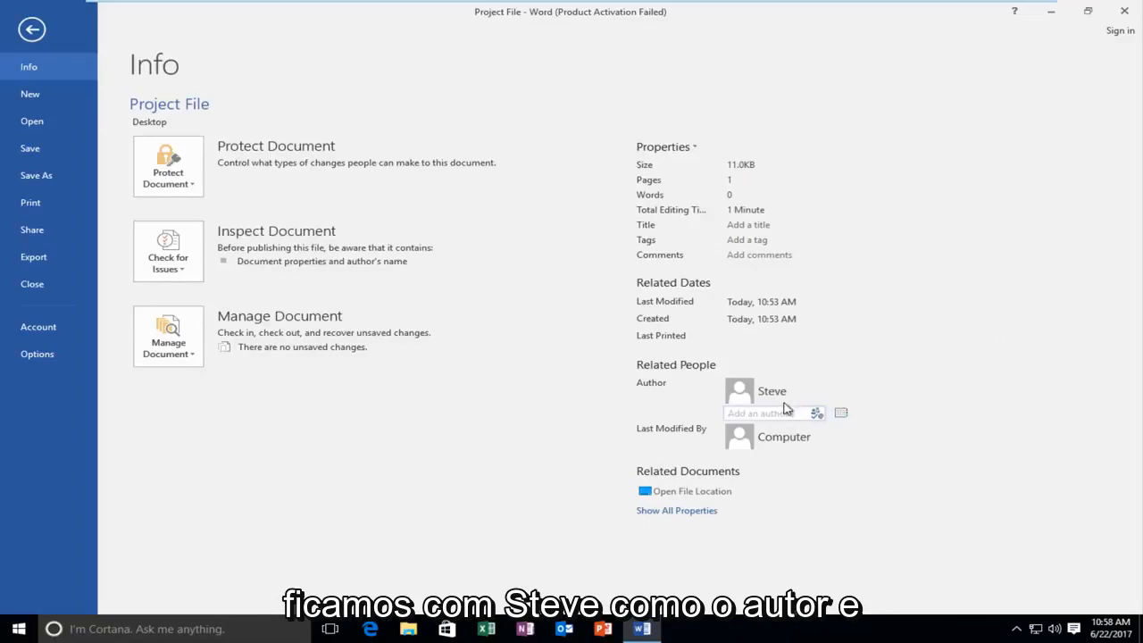
pyautogui.moveTo(589, 403)
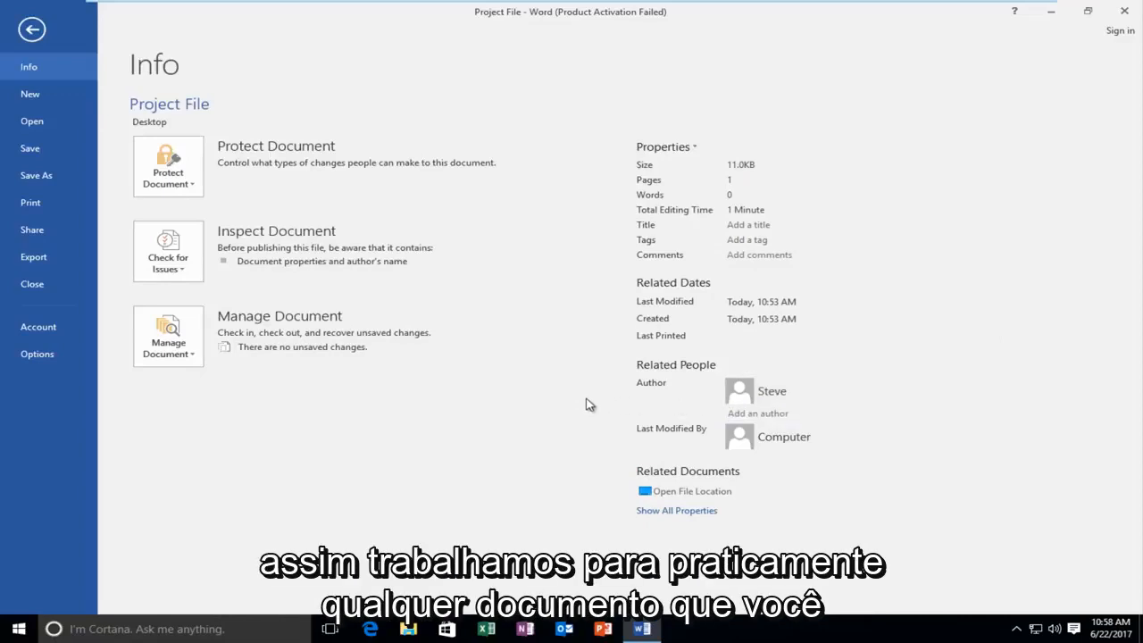